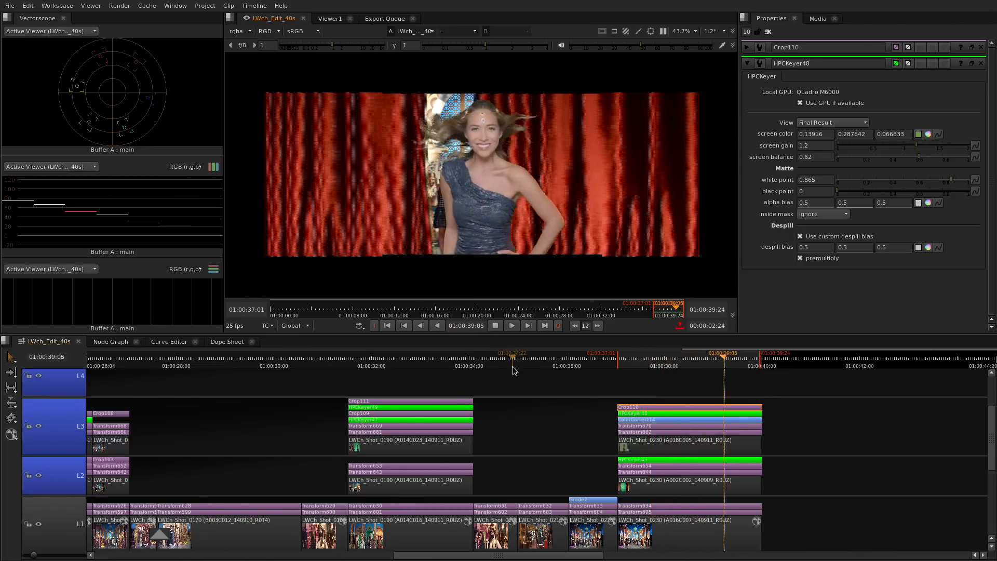
# - Loop playback between the in and out points to review the keyed dancer composite
pyautogui.click(676, 353)
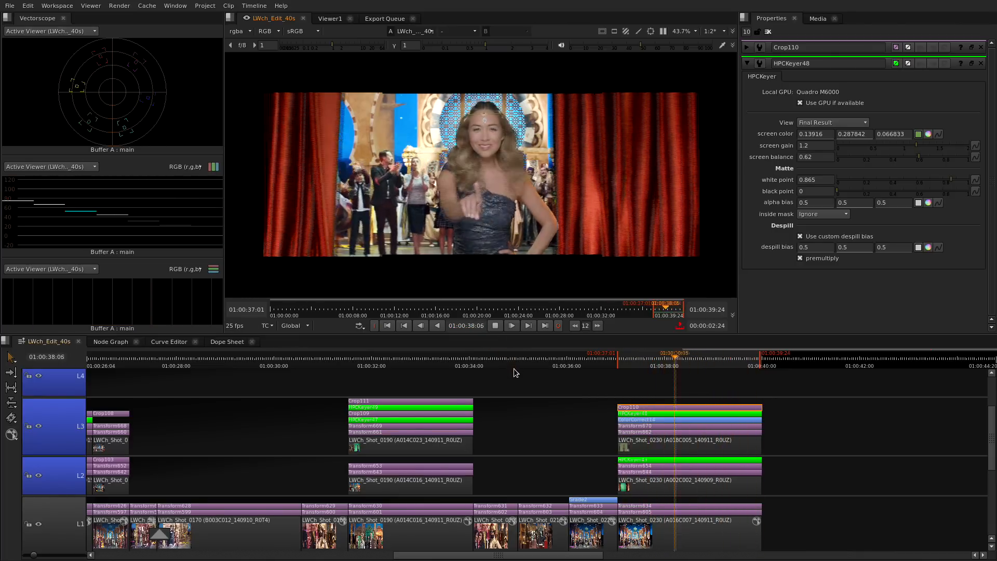